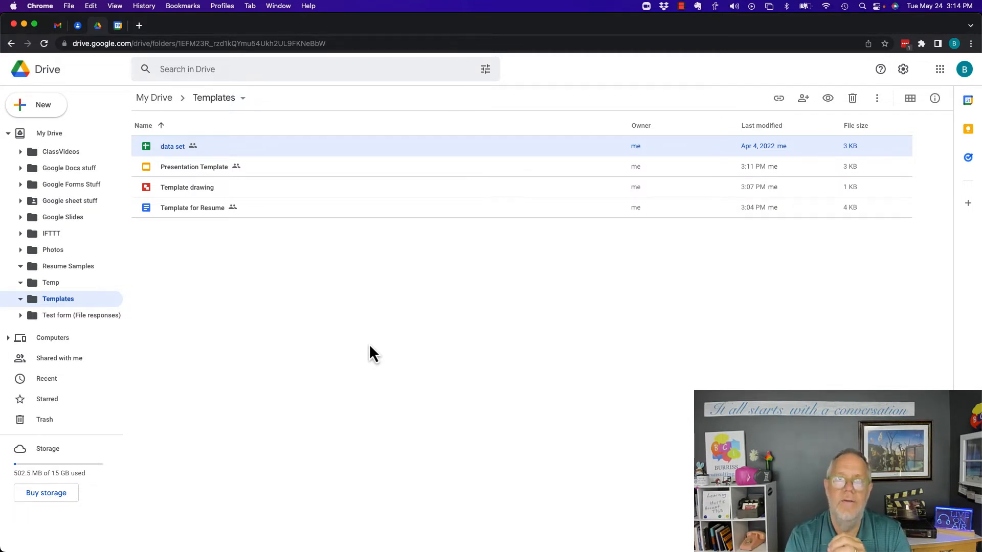
mouse_move(173, 192)
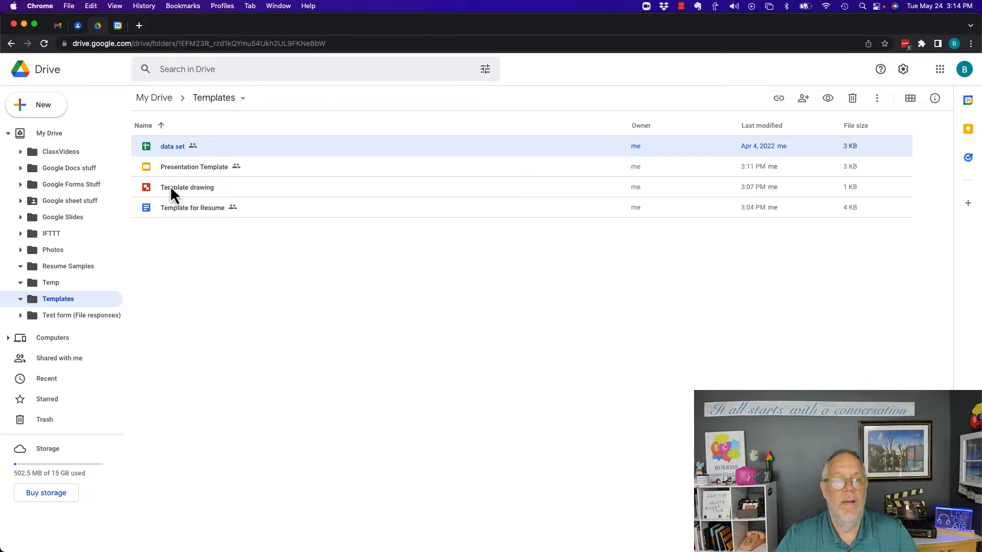
Open the Template Data set spreadsheet and go to Sheet1.
left_click(37, 104)
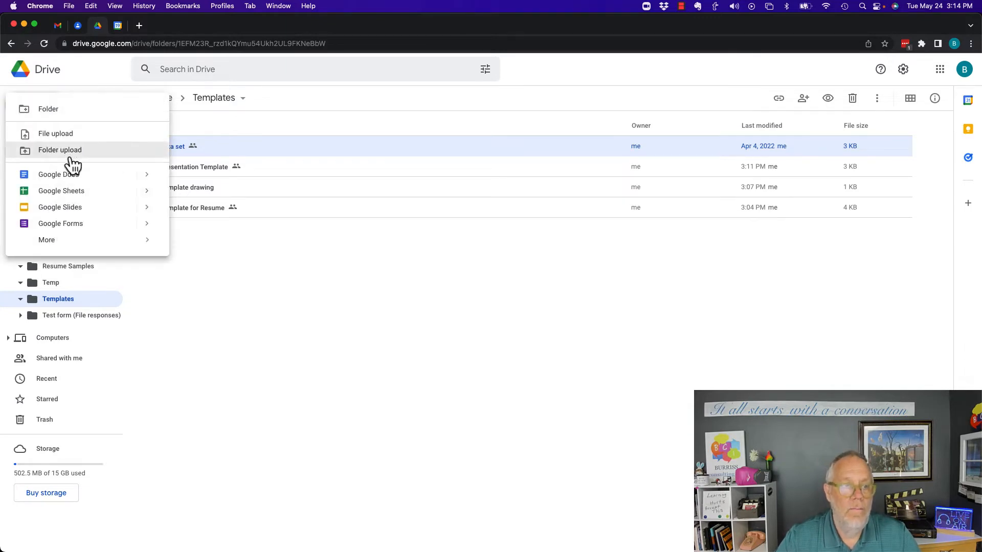
mouse_move(47, 240)
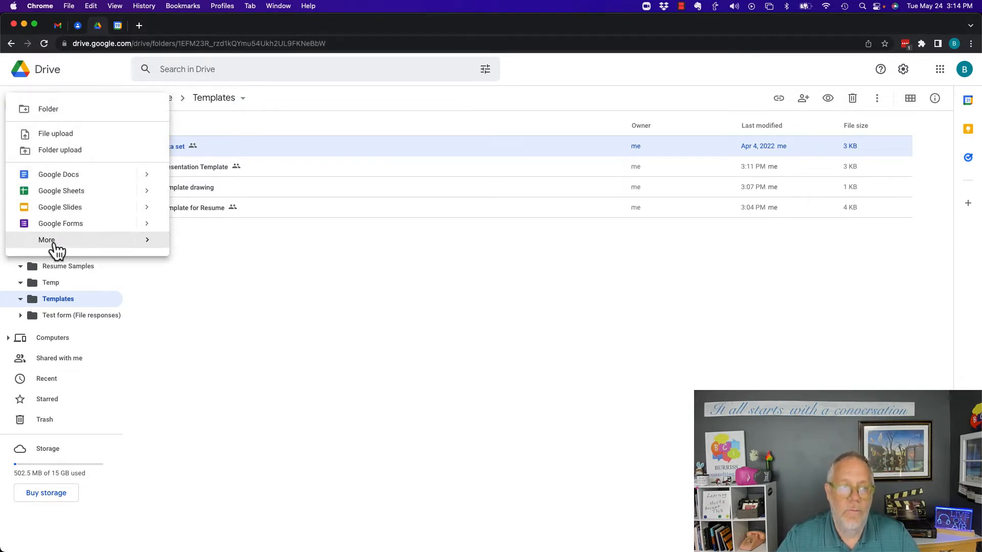
left_click(47, 240)
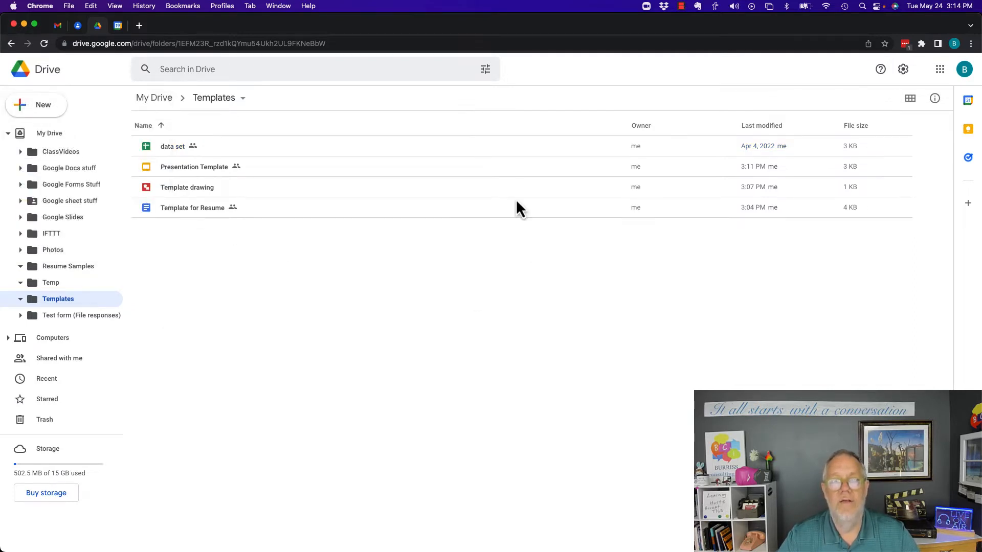
mouse_move(442, 272)
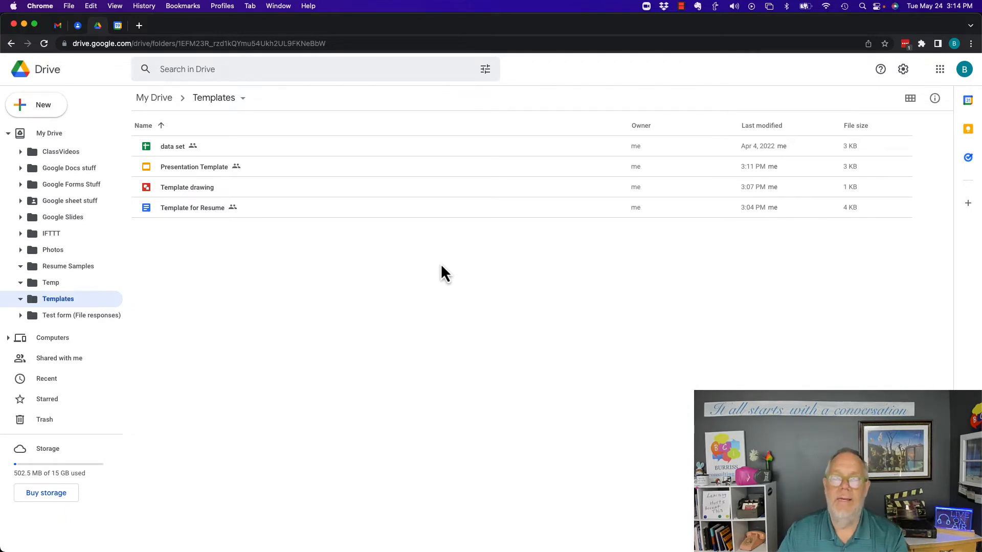
left_click(172, 146)
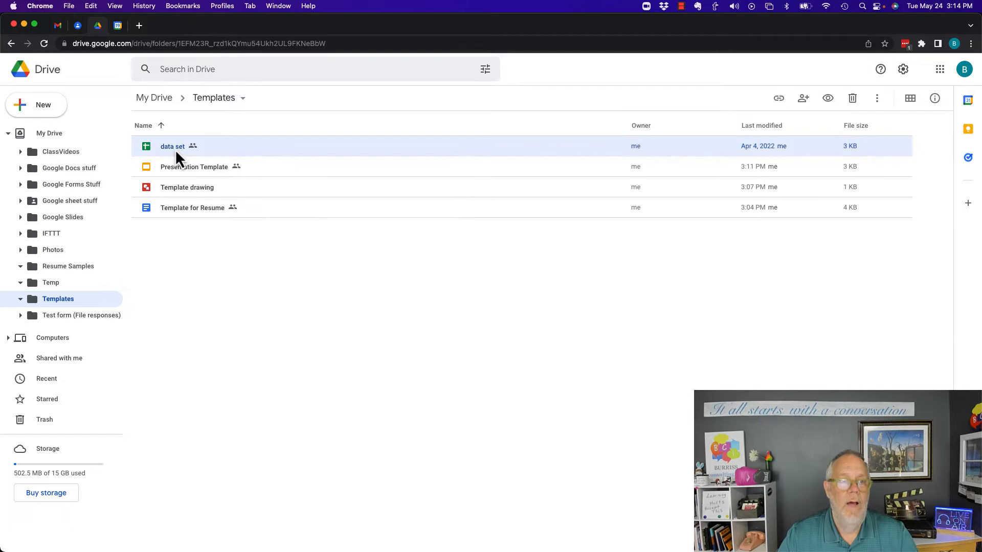
double_click(172, 146)
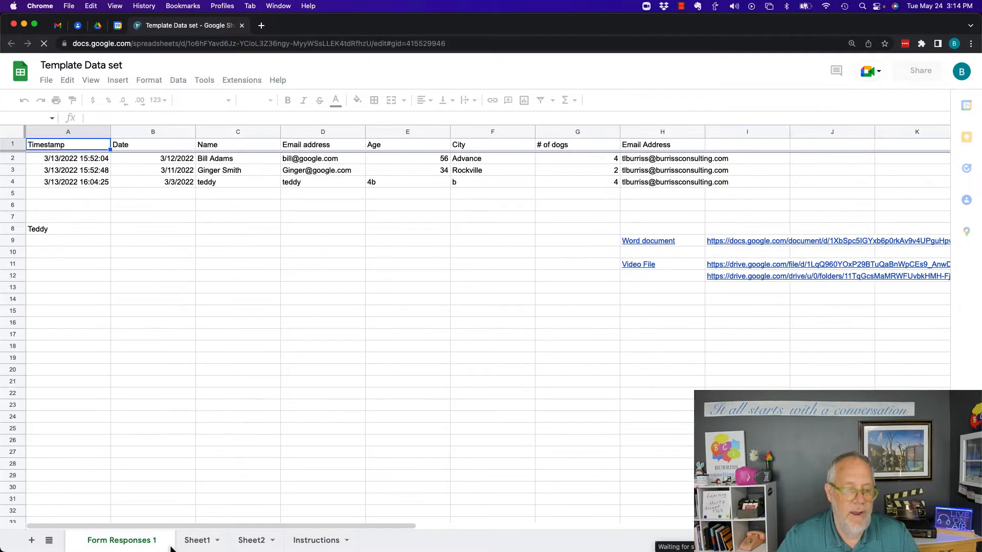
left_click(208, 540)
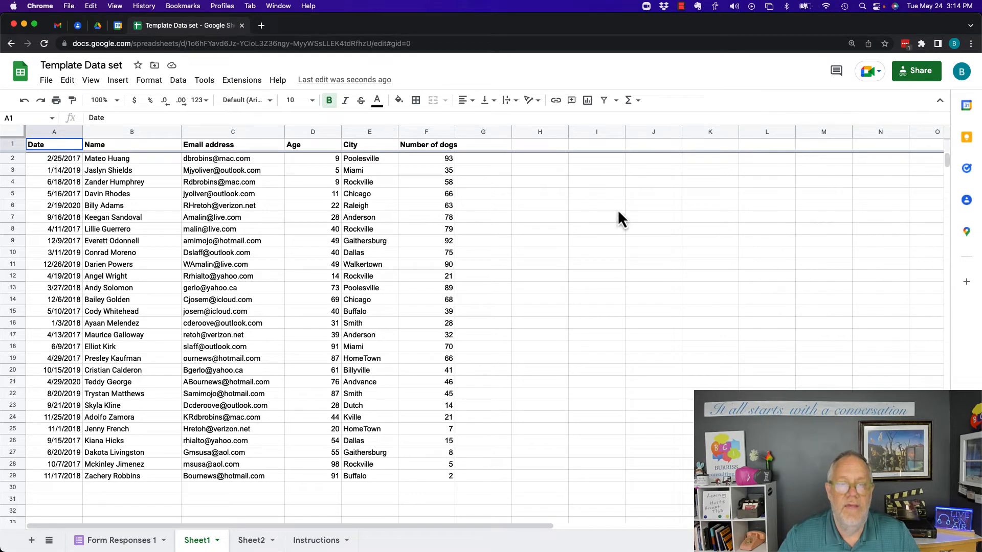
Copy the spreadsheet's anyone-with-the-link view-only share link, then bring up the browser window list.
left_click(916, 70)
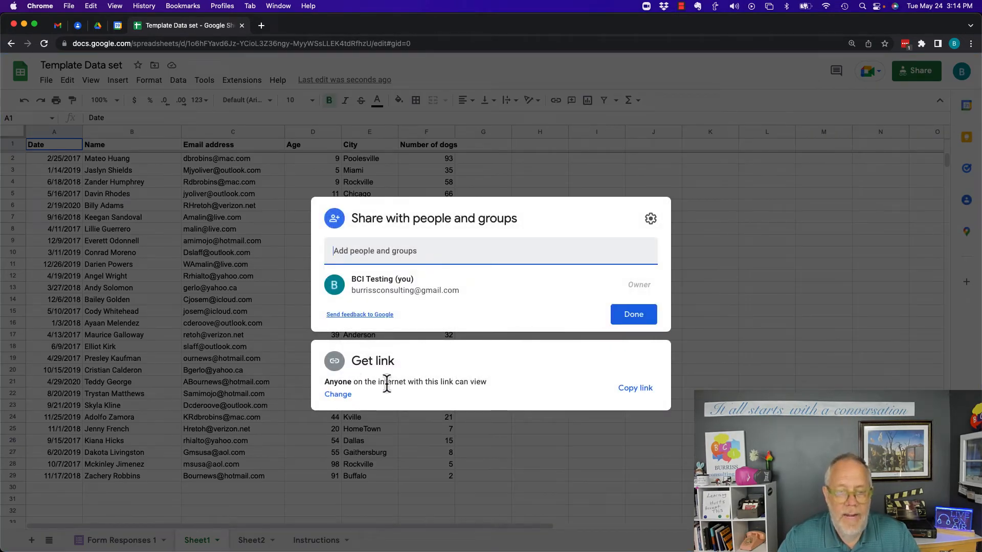
left_click(635, 388)
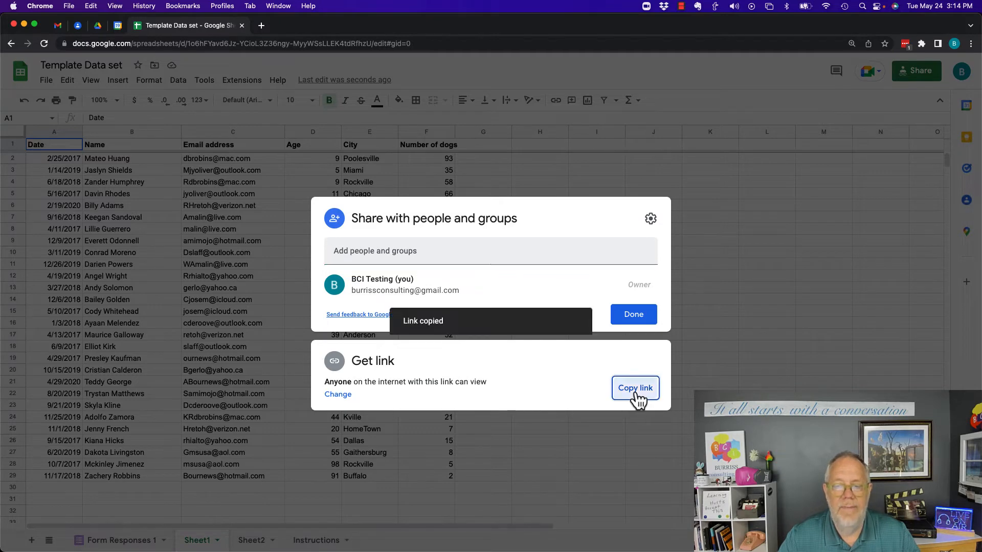
mouse_move(164, 24)
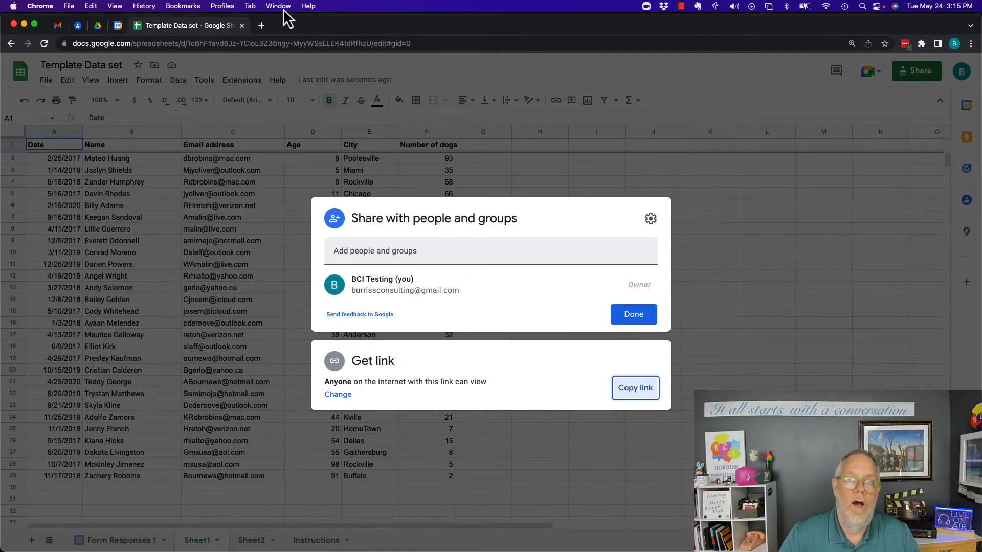
left_click(279, 6)
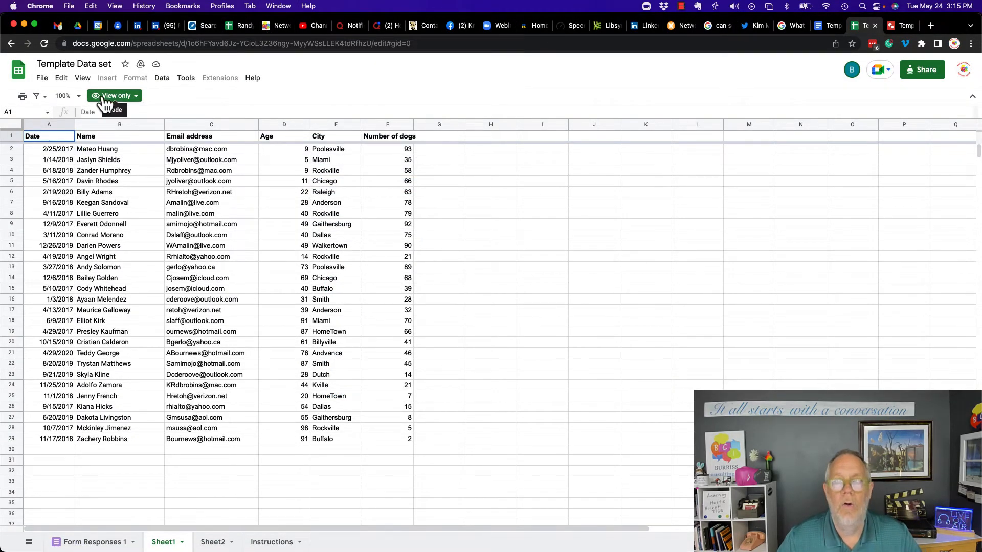
mouse_move(94, 97)
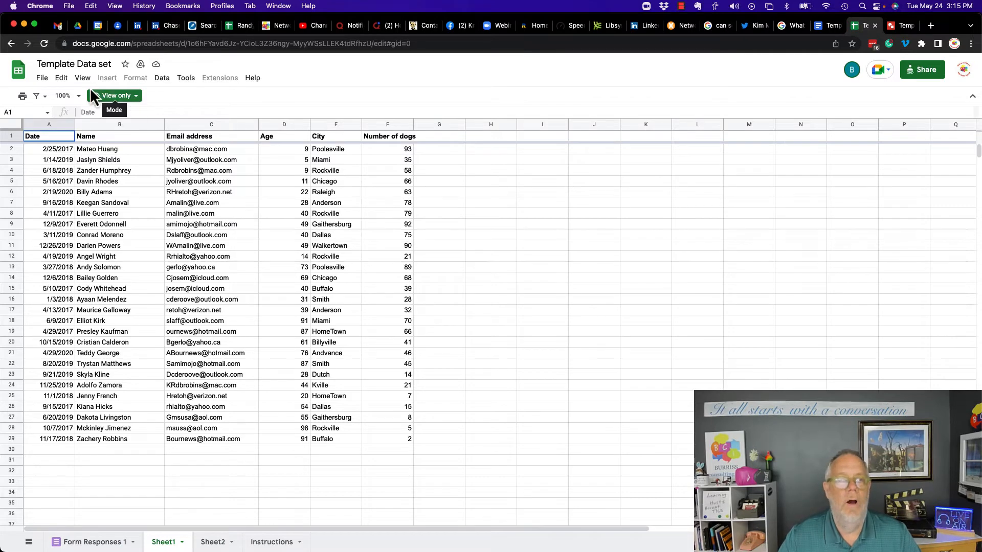
View the Instructions sheet in the view-only spreadsheet, then open Template for Resume.
left_click(42, 77)
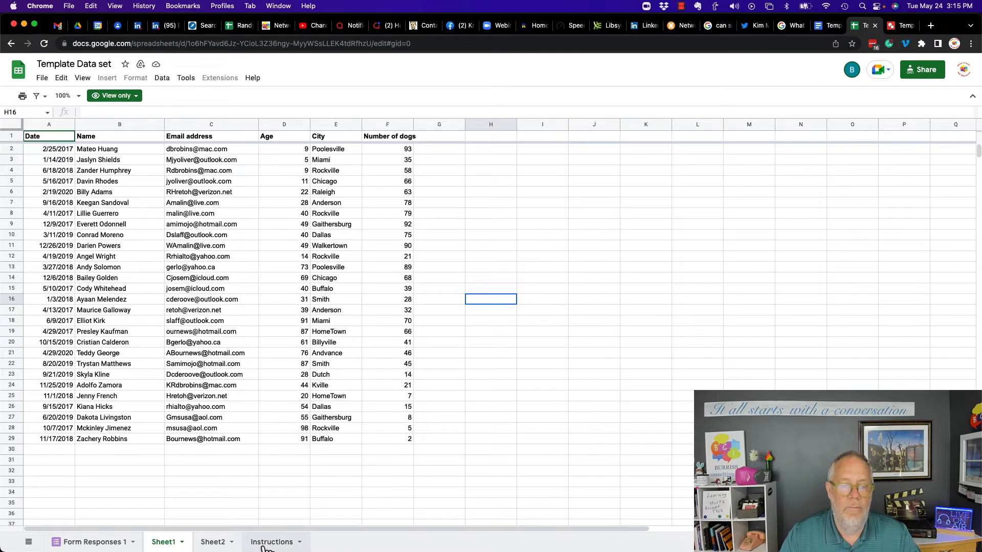
left_click(270, 542)
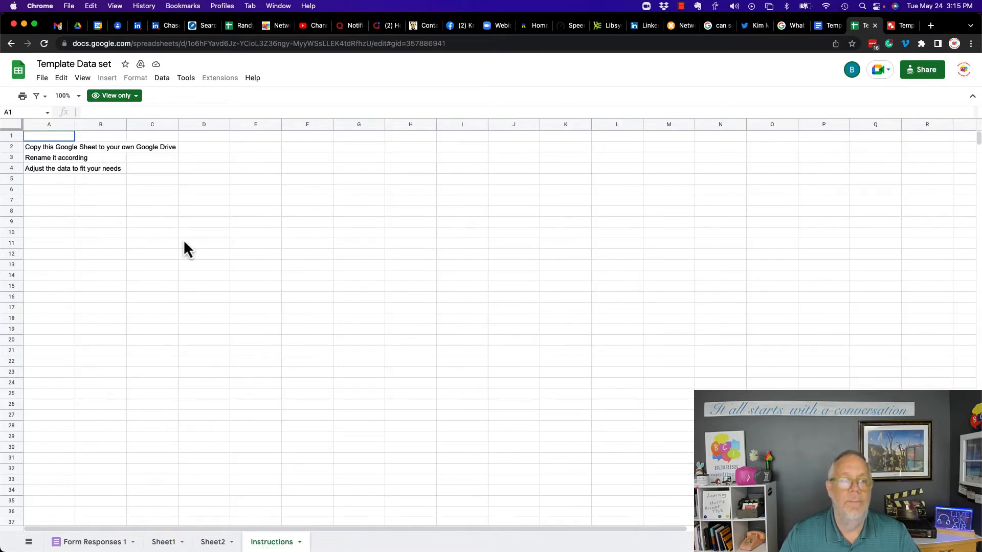
mouse_move(106, 204)
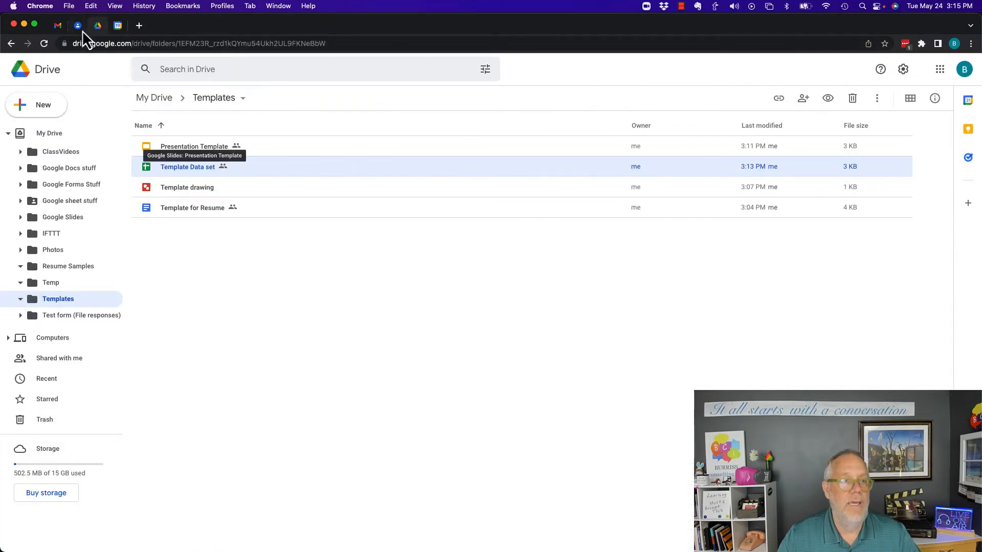
mouse_move(24, 318)
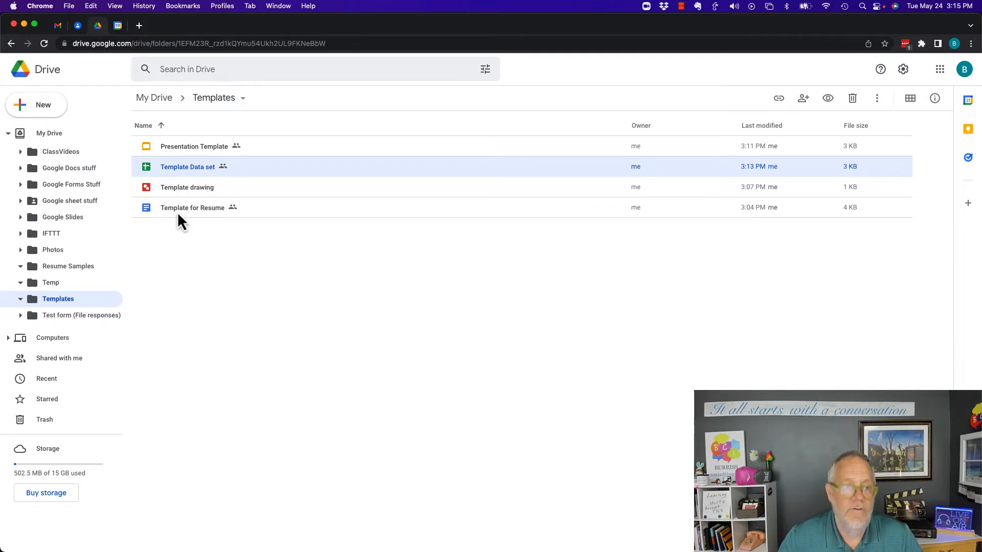
double_click(192, 208)
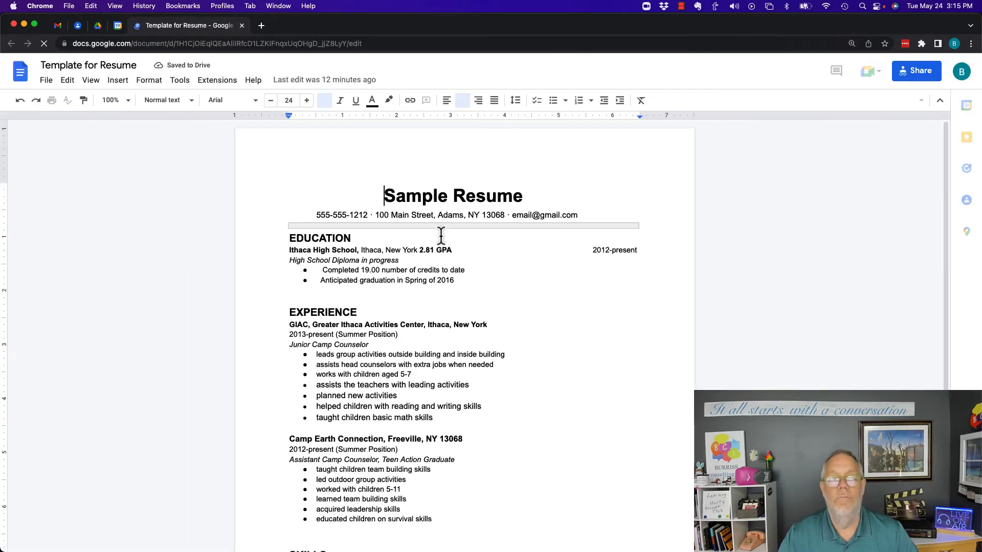
Copy the Template for Resume link that lets anyone with the link view it.
left_click(916, 70)
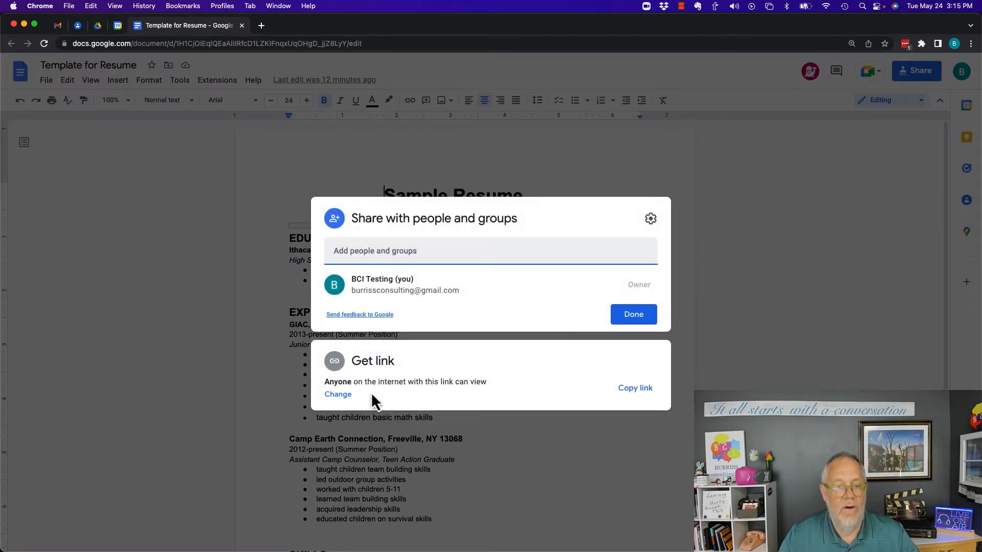
left_click(635, 388)
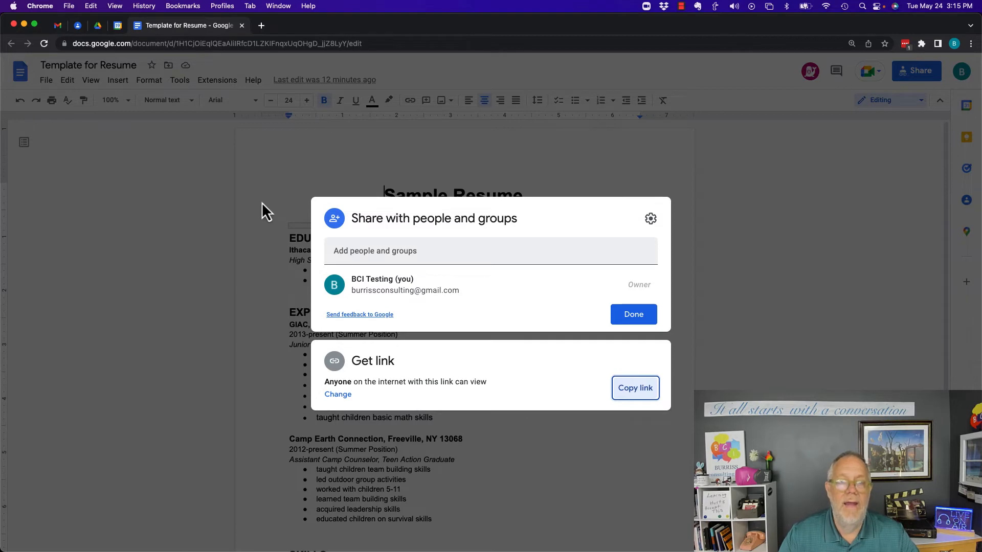
mouse_move(224, 207)
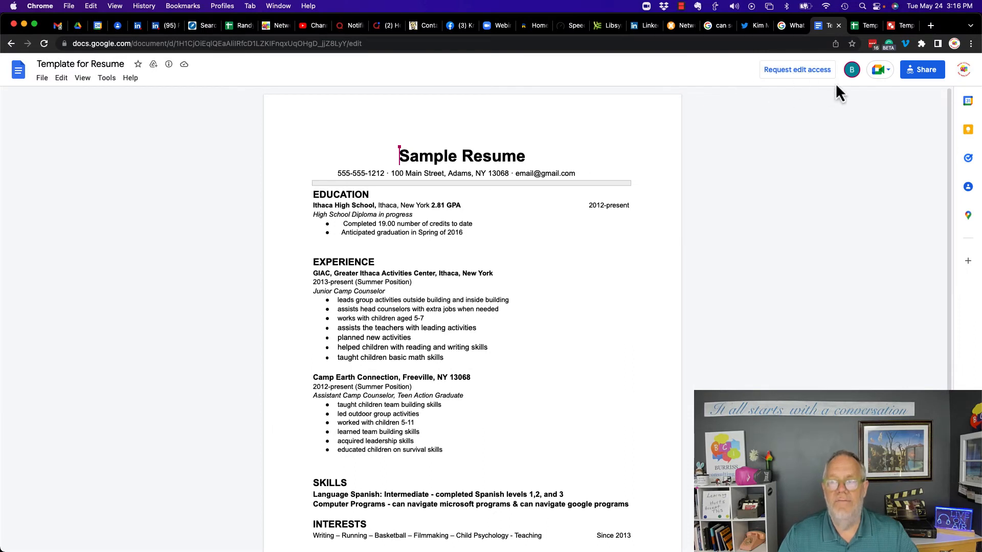
mouse_move(97, 129)
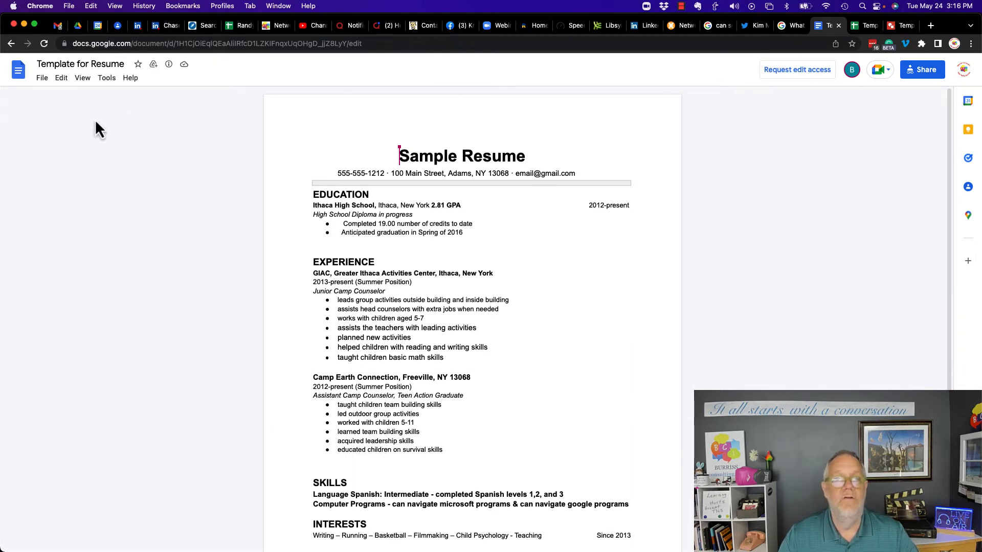
Open the view-only resume's File menu to reach Make a copy.
left_click(42, 77)
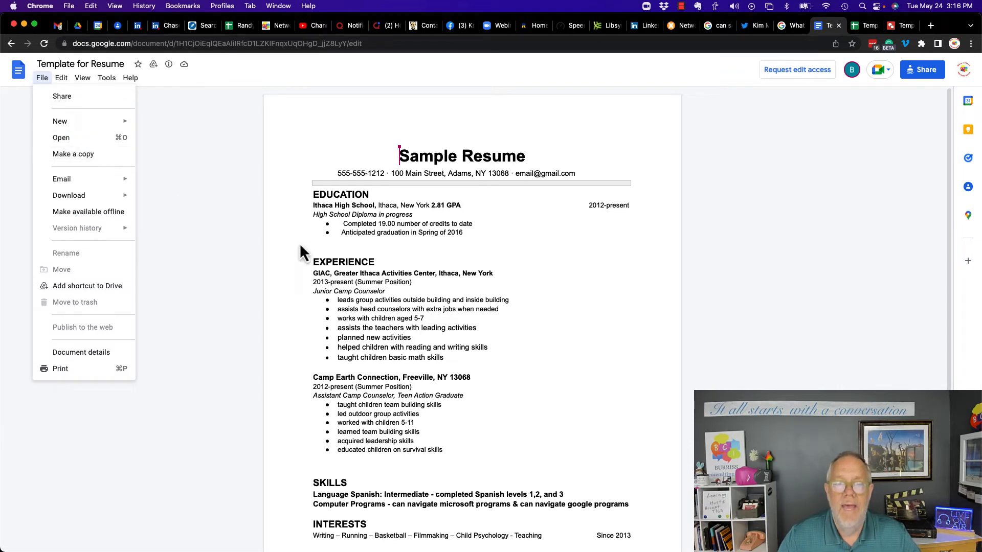
mouse_move(436, 256)
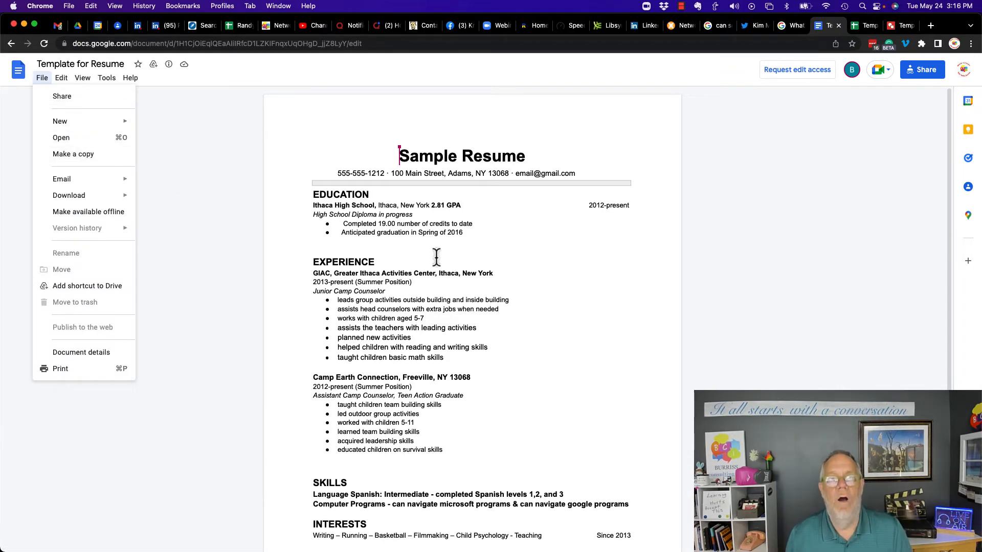